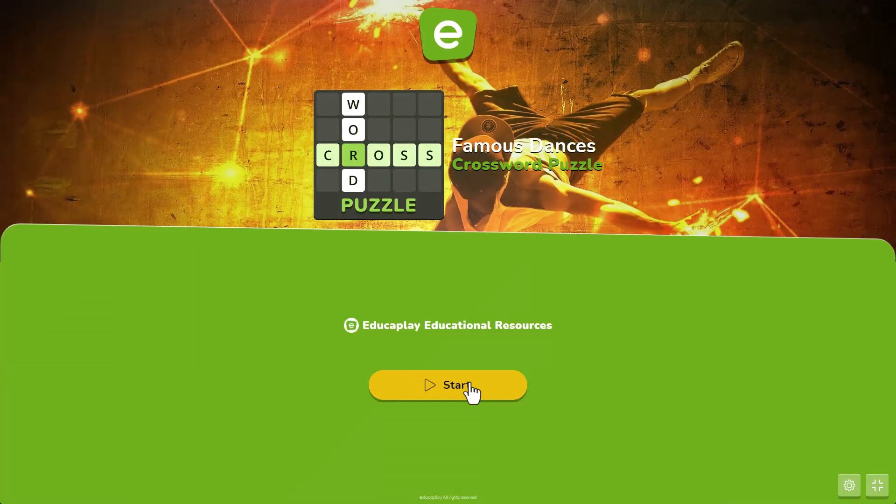
Generate an AI crossword from the title 'Famous dances'.
left_click(447, 385)
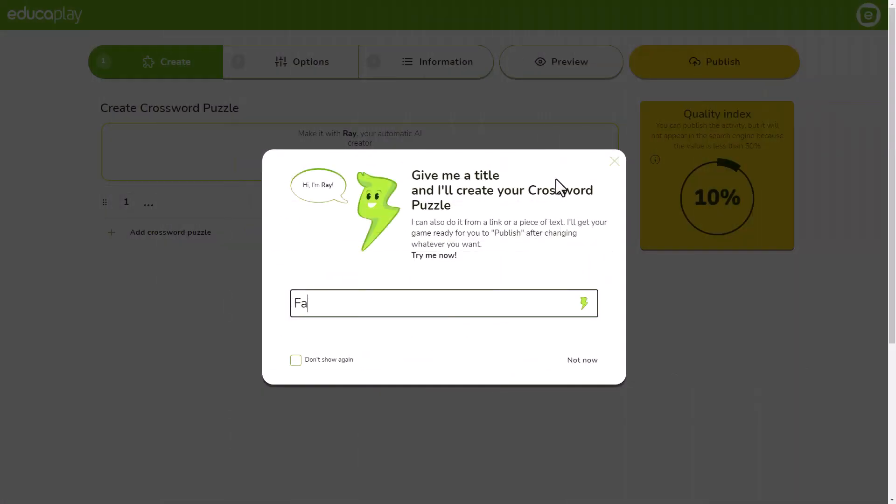
type("Famous dances")
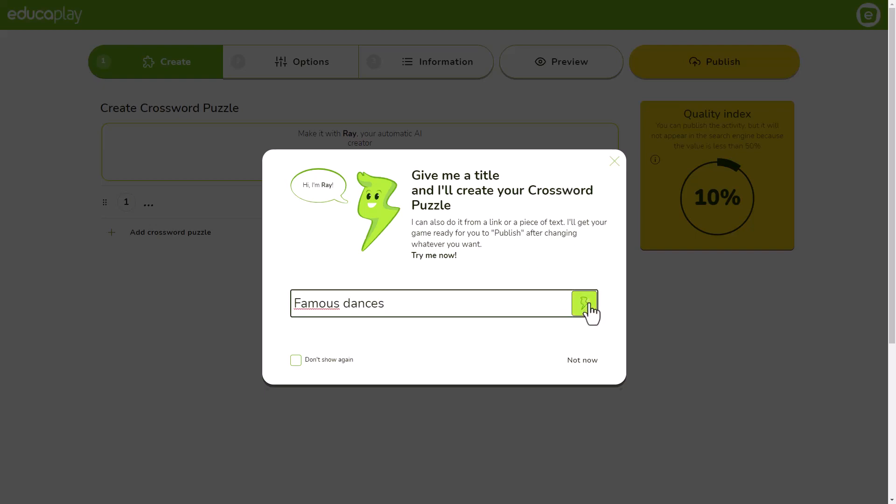
left_click(583, 303)
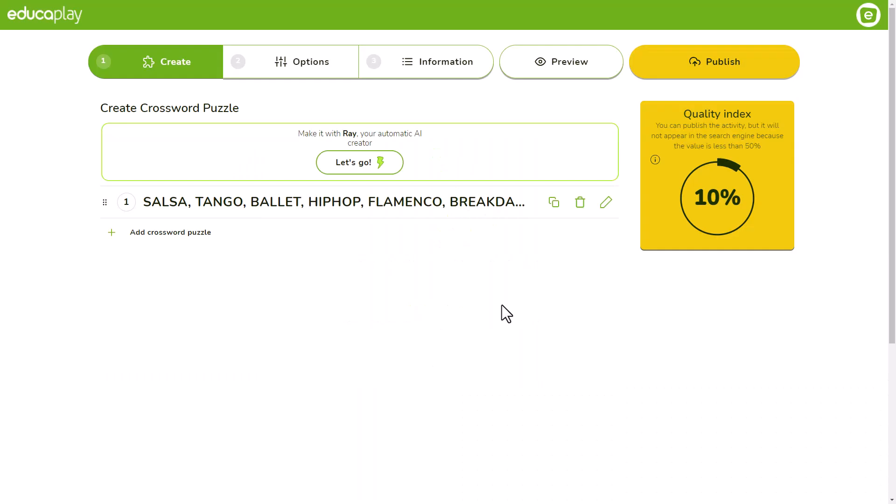
Play the crossword, entering BREAKDANCE and SWING, then return to the homepage.
left_click(560, 62)
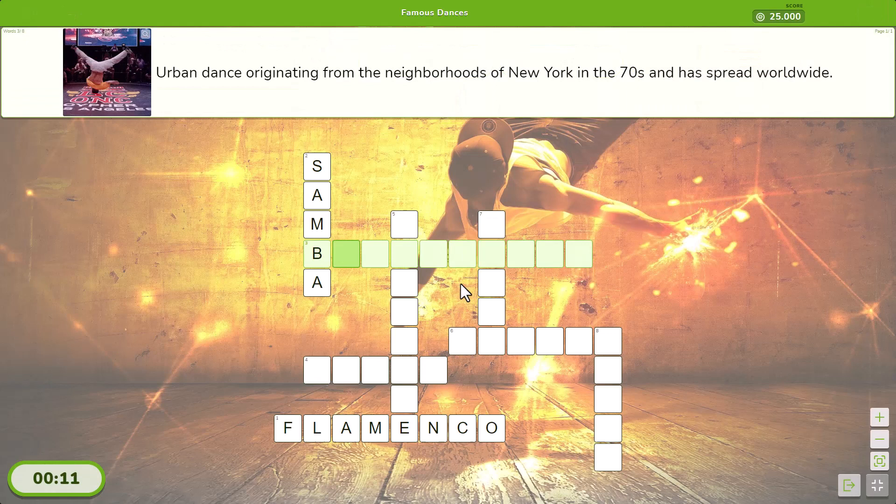
type("REAKDANCE")
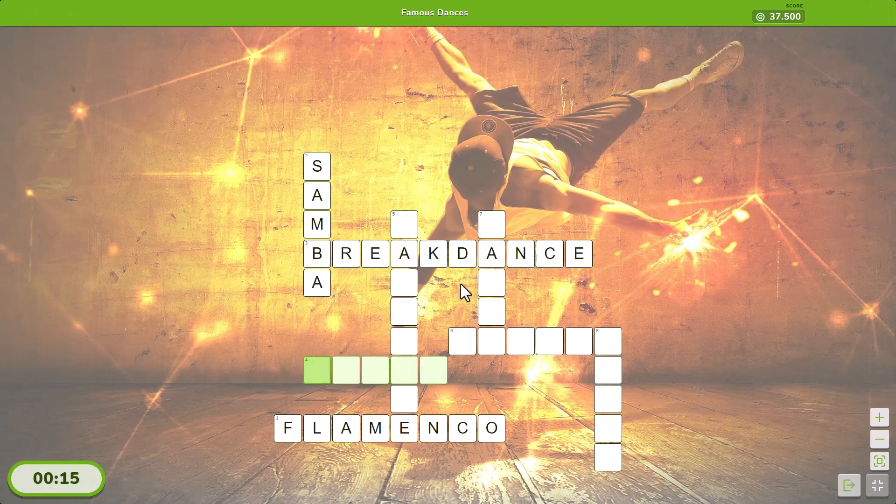
type("SWING")
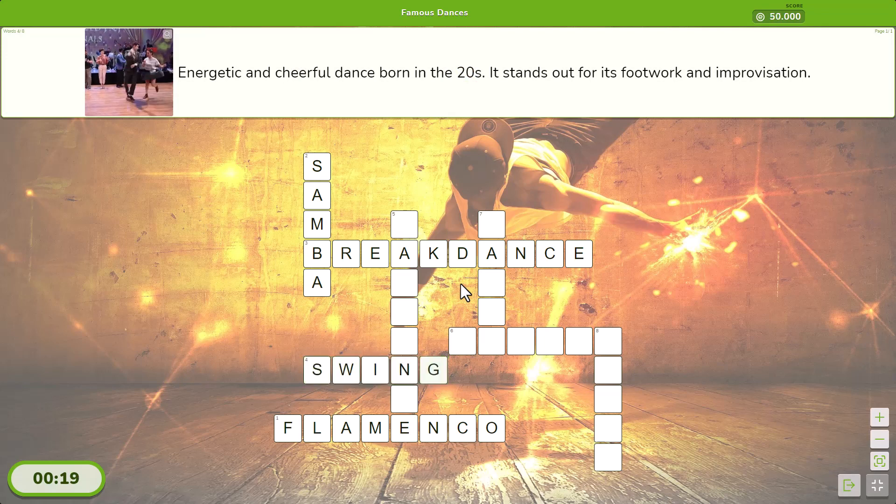
left_click(315, 369)
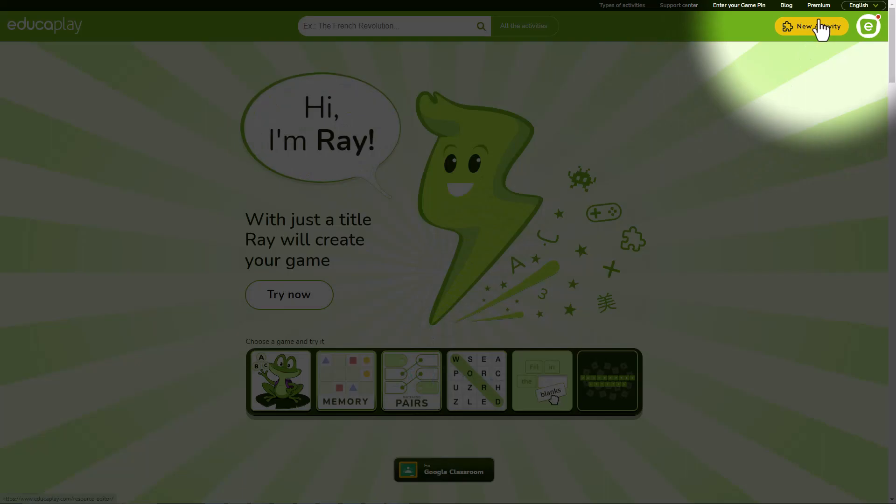
Create a new activity of type Crossword Puzzle.
left_click(811, 26)
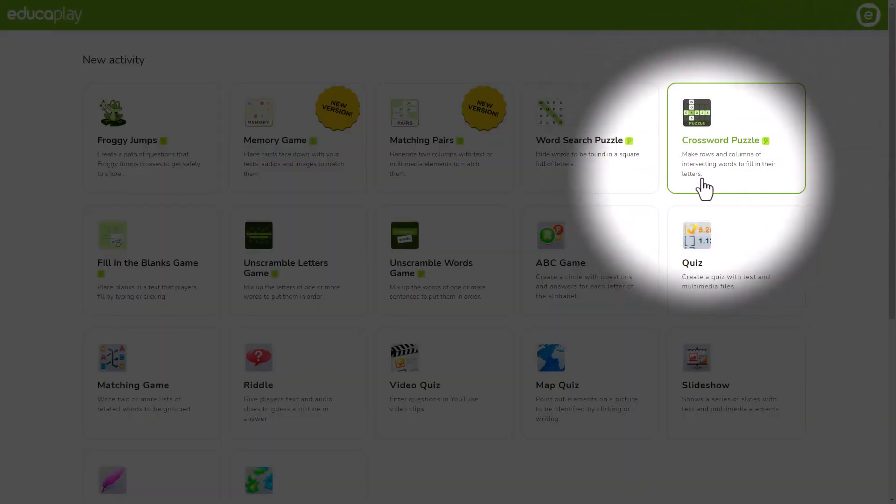
left_click(735, 139)
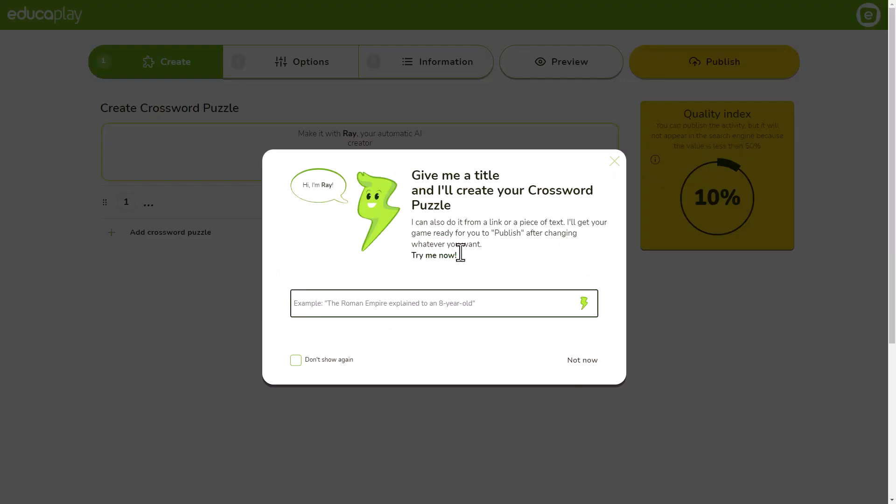
Generate and publish a 'Game Based Learning' crossword, then start another crossword.
type("Game Based Learning")
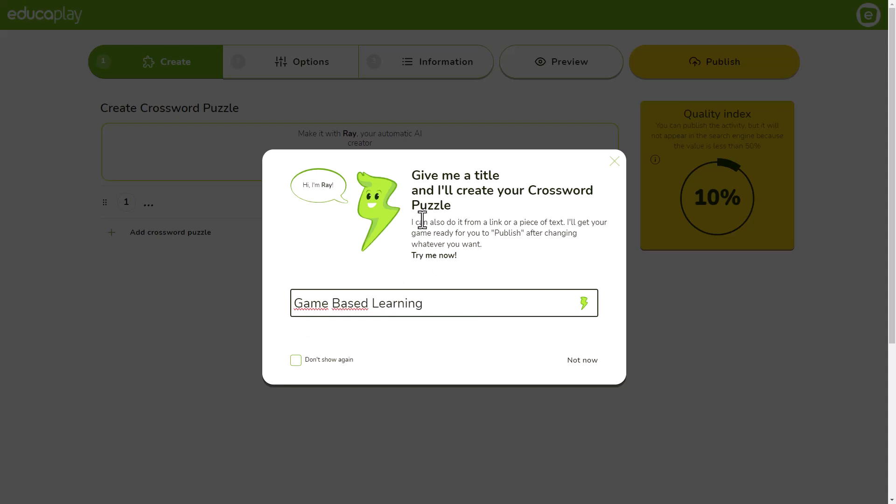
left_click(583, 302)
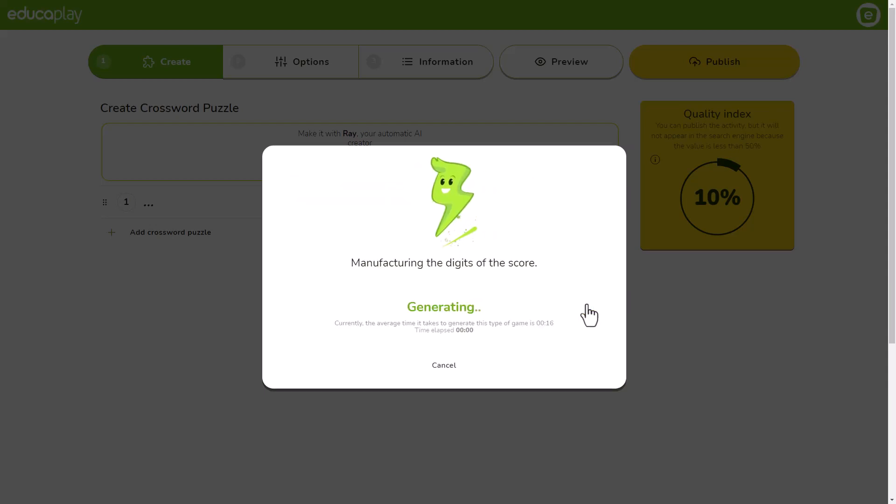
mouse_move(668, 336)
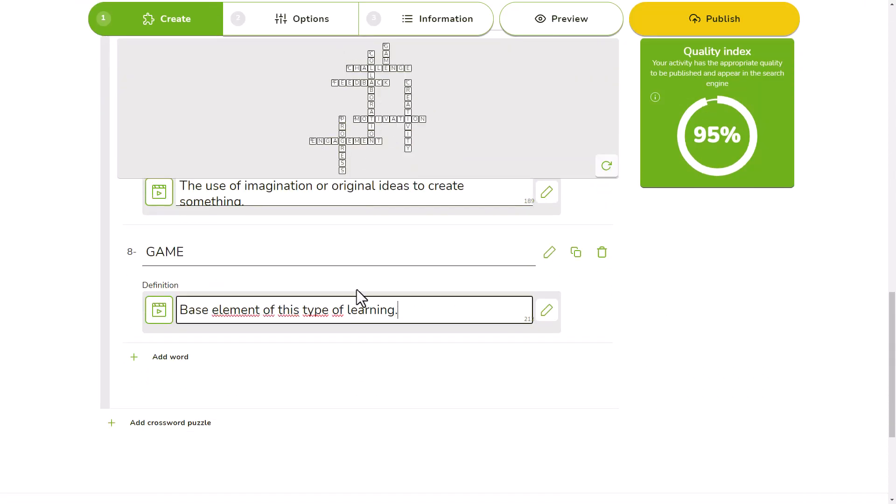
left_click(712, 19)
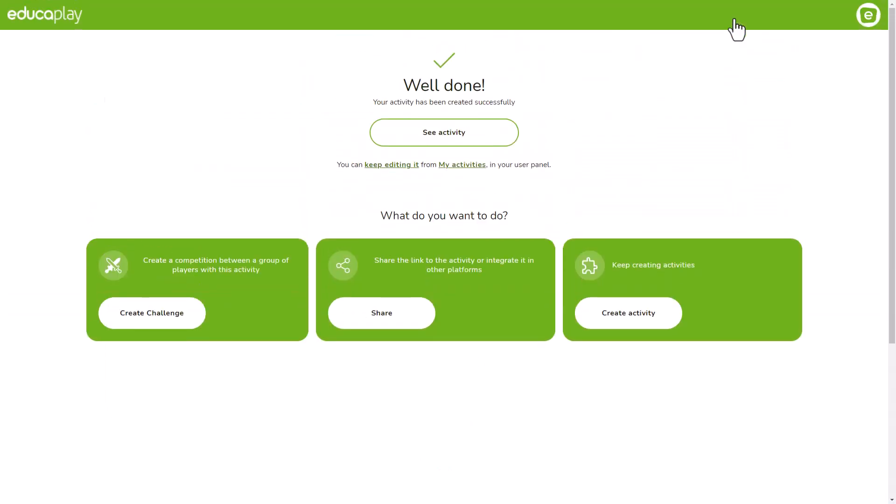
left_click(627, 312)
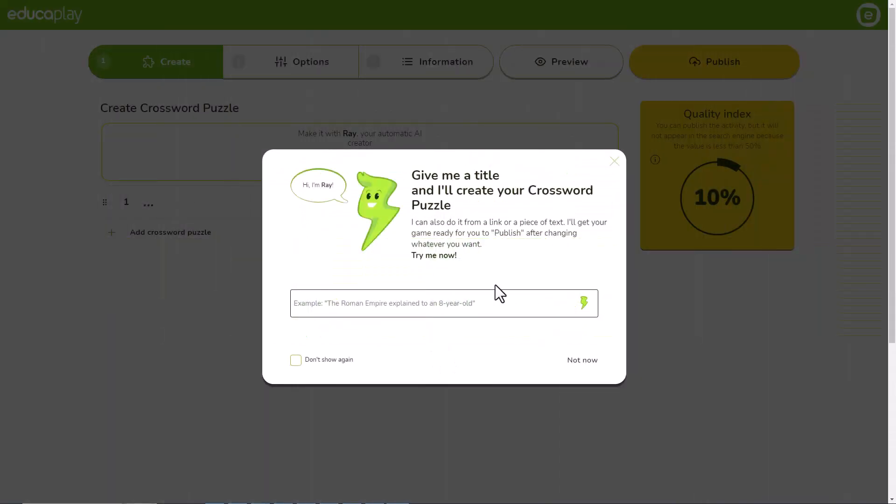
Generate a crossword from the pasted game-based learning paragraph.
type("Game-based learning, or GBL, is a methodology that uses games specifically designed to promote")
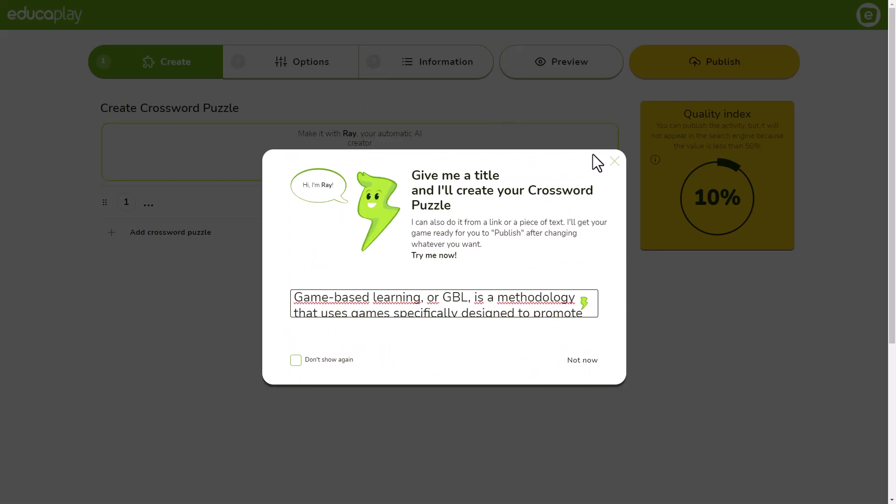
left_click(583, 302)
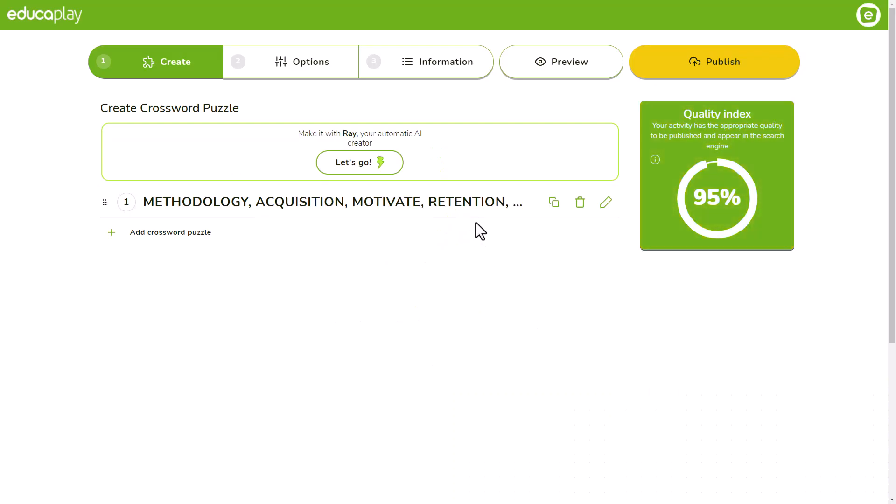
left_click(360, 162)
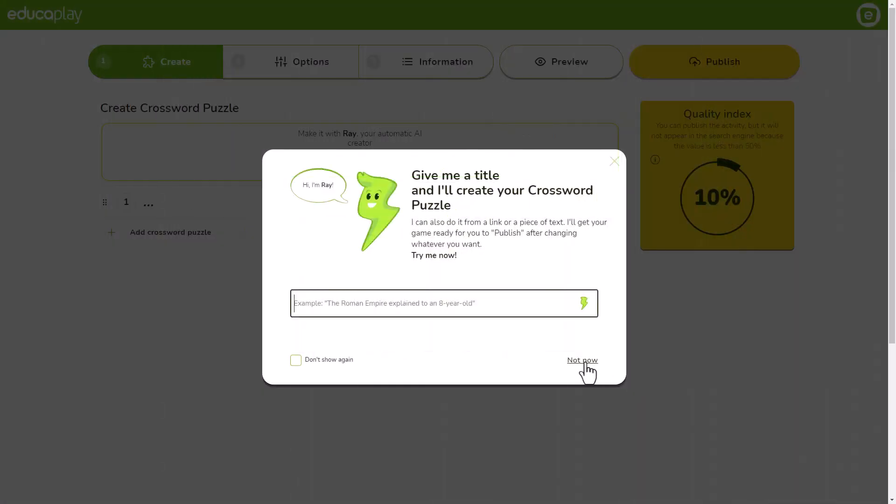
Dismiss Ray and manually add color words like RED, YELLOW, GREEN and CYAN.
left_click(582, 360)
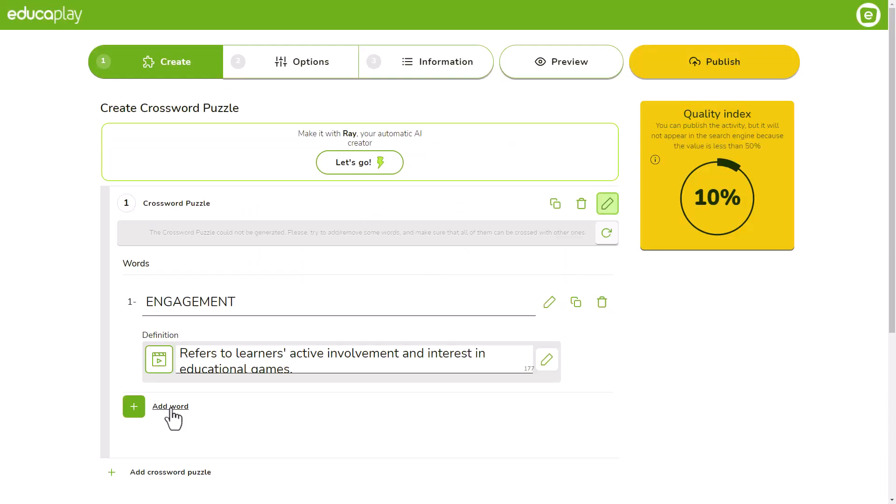
left_click(170, 406)
type("R")
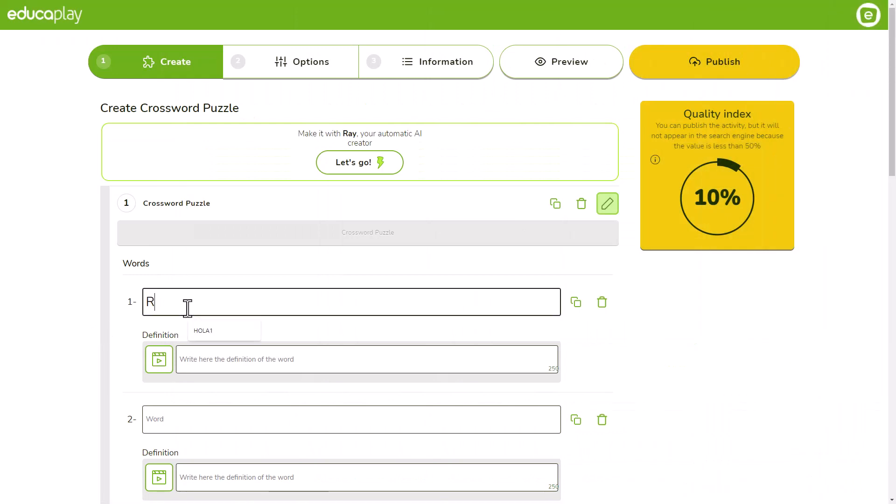
type("GRE")
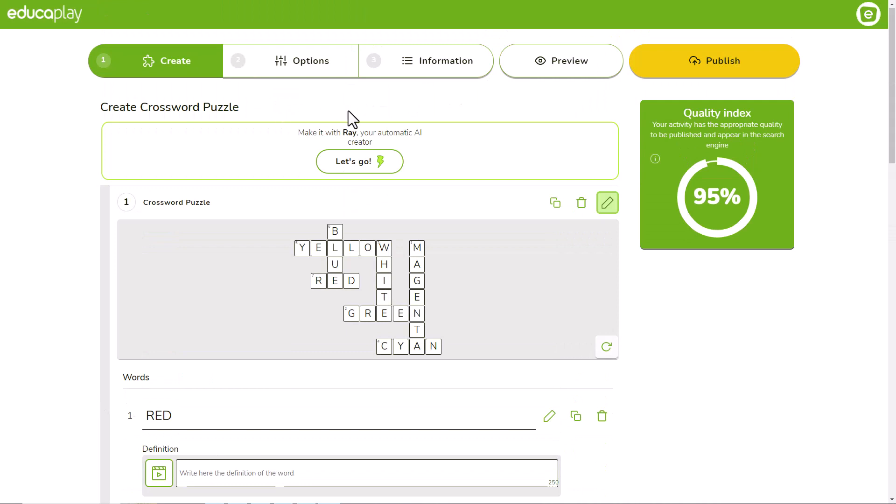
left_click(439, 61)
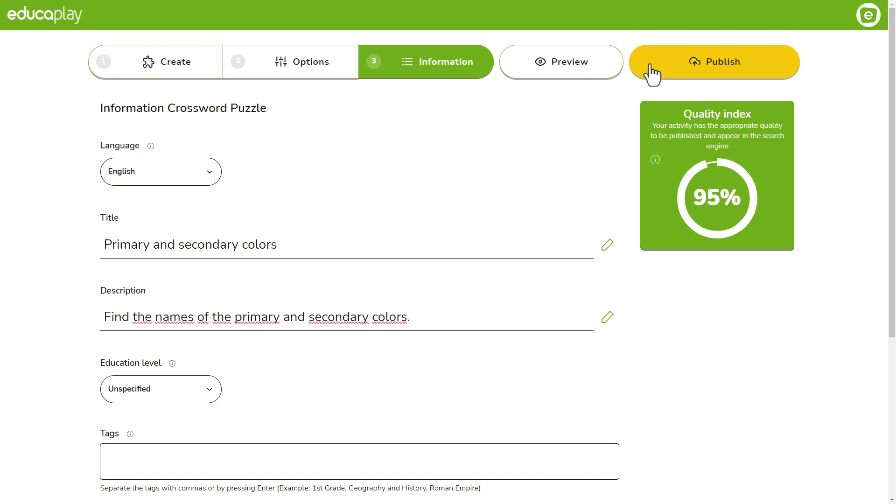
Publish the 'Primary and secondary colors' crossword and view the activity.
left_click(713, 61)
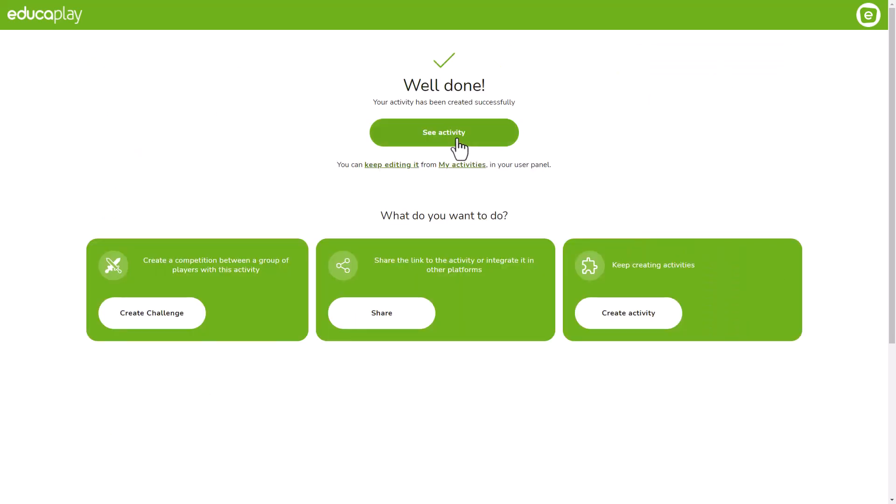
left_click(443, 132)
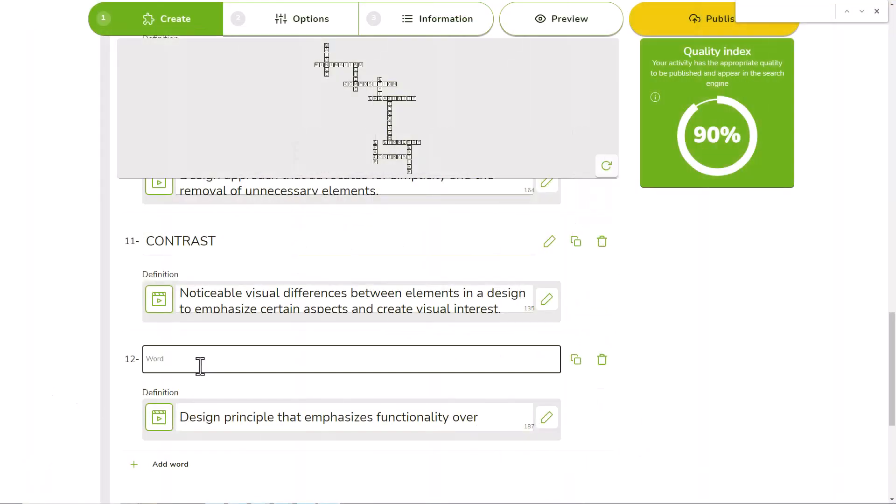
Add HARMONY to the design-principles crossword and review the grid and definitions.
type("F")
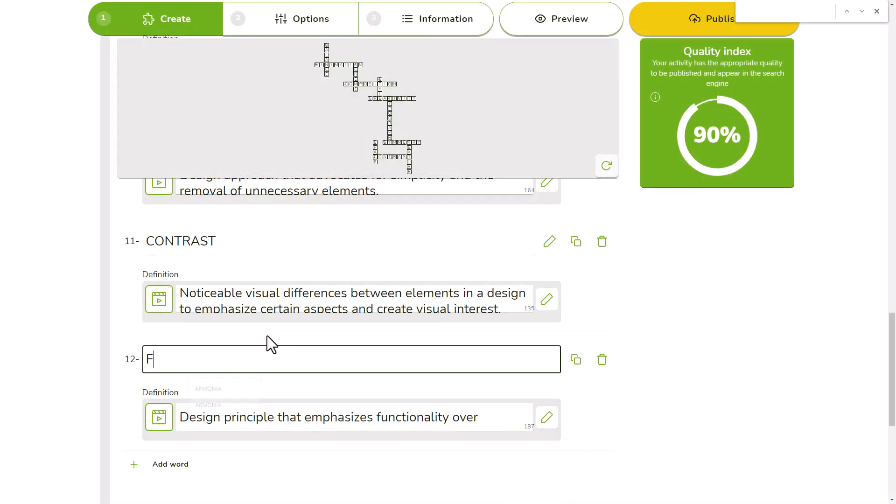
type("FF")
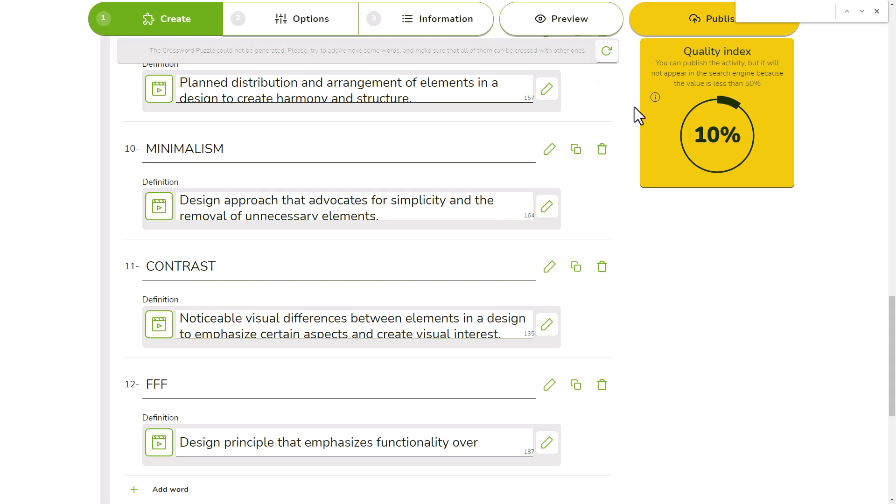
type("HARMONY")
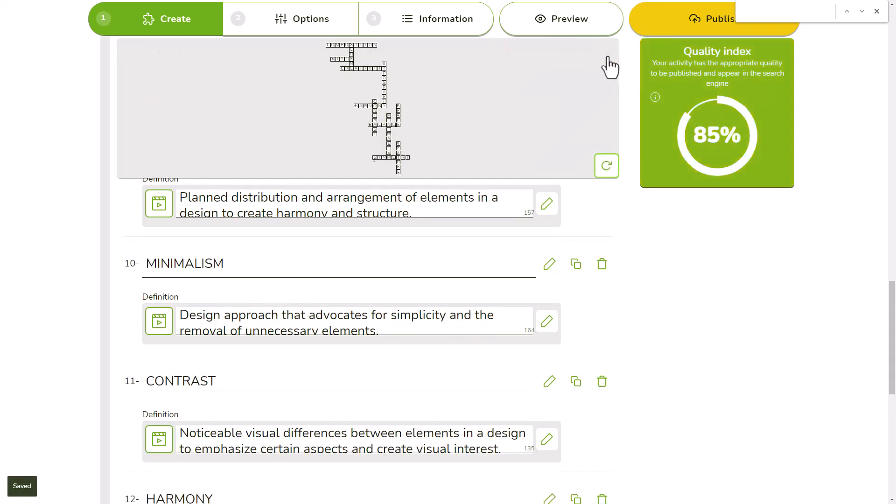
scroll("down", 3)
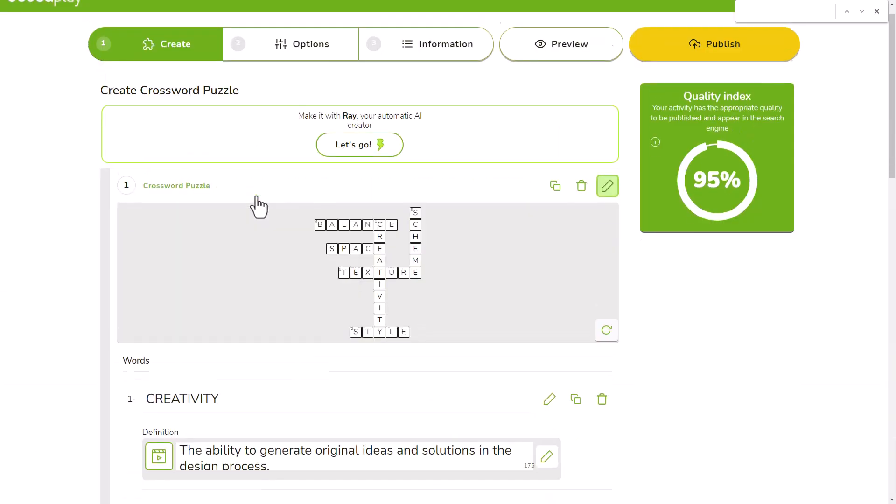
scroll("down", 3)
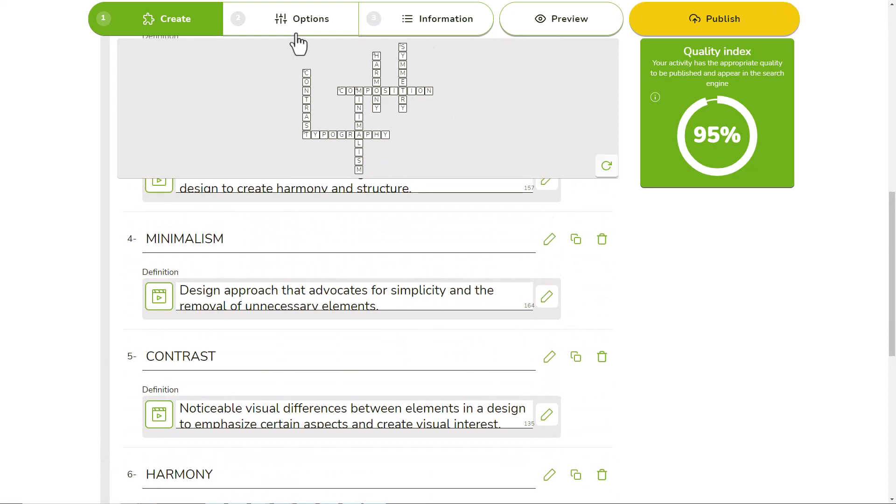
Enable Penalize mistakes with 5 lives and a 60-second time limit.
left_click(303, 19)
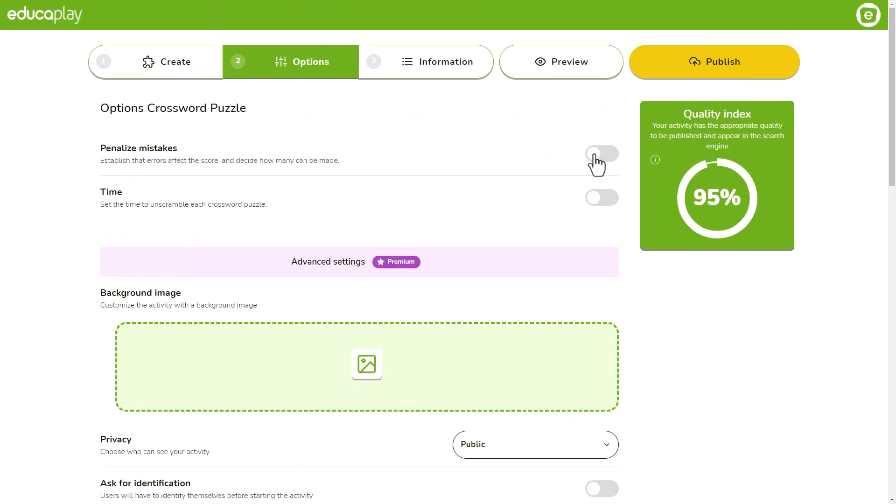
left_click(600, 153)
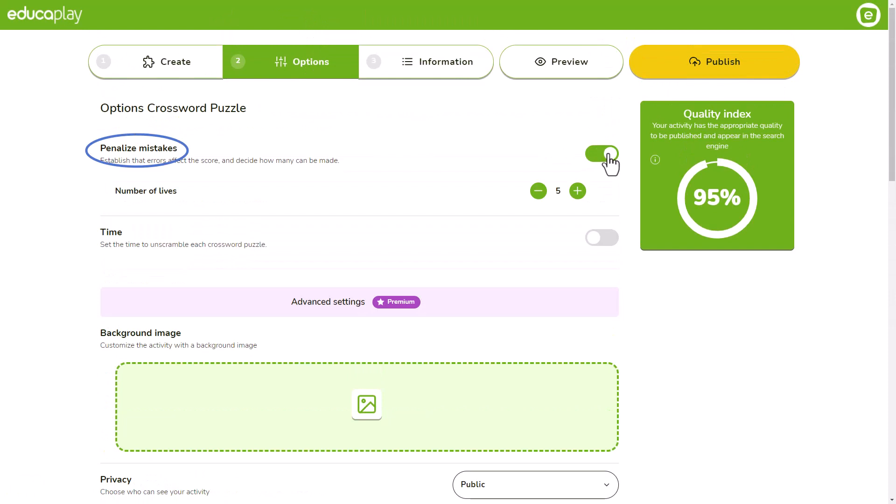
left_click(577, 191)
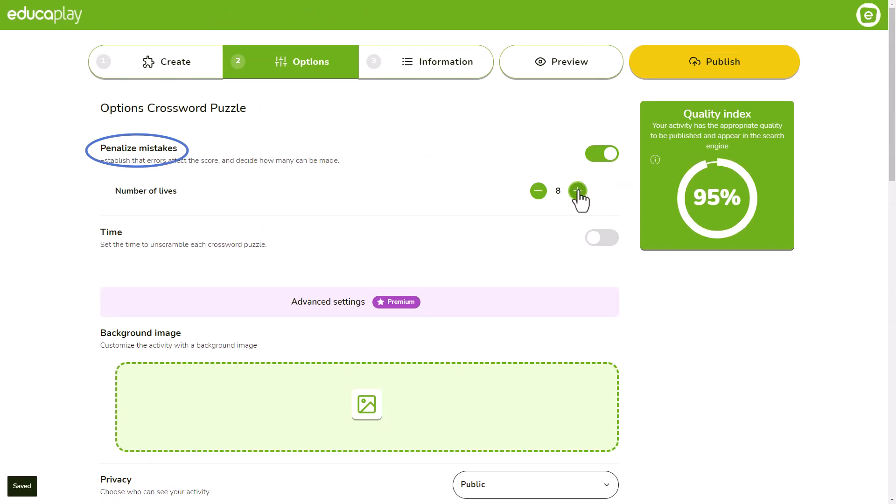
left_click(537, 190)
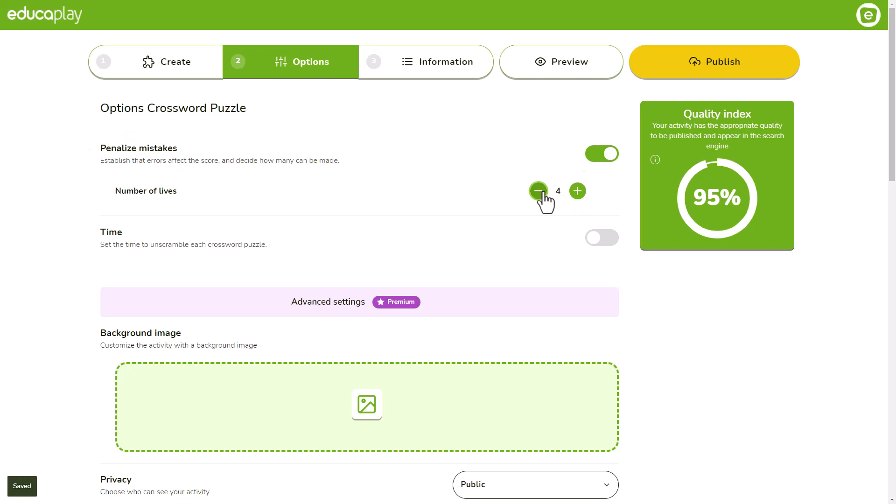
mouse_move(577, 191)
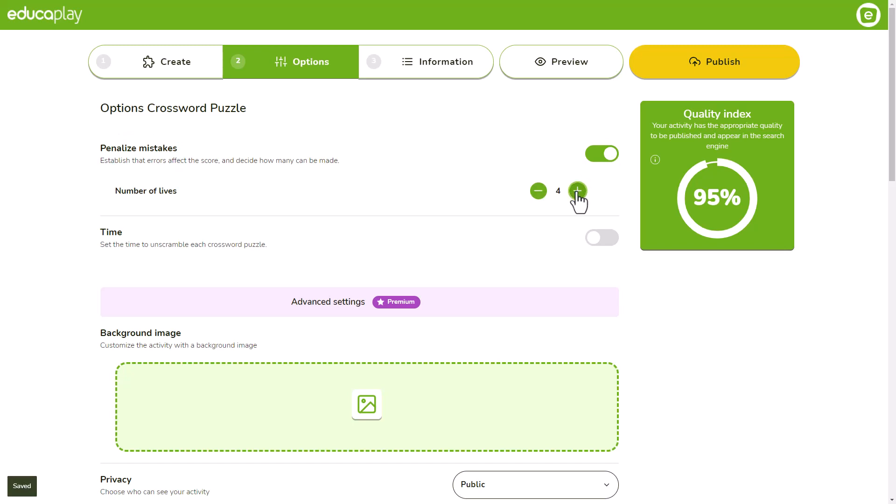
left_click(577, 191)
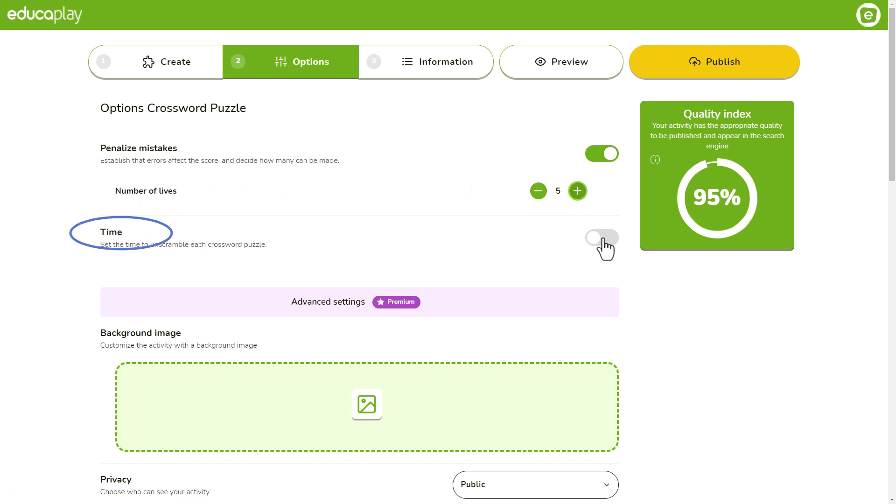
left_click(600, 238)
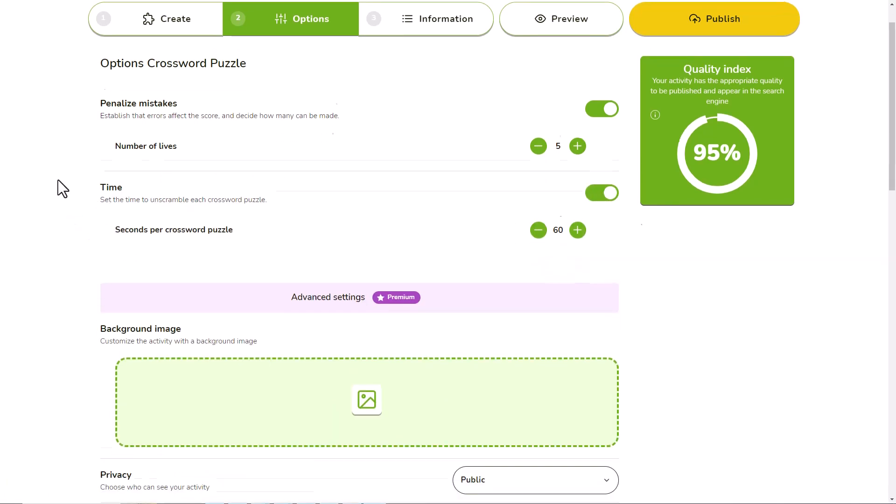
scroll("down", 3)
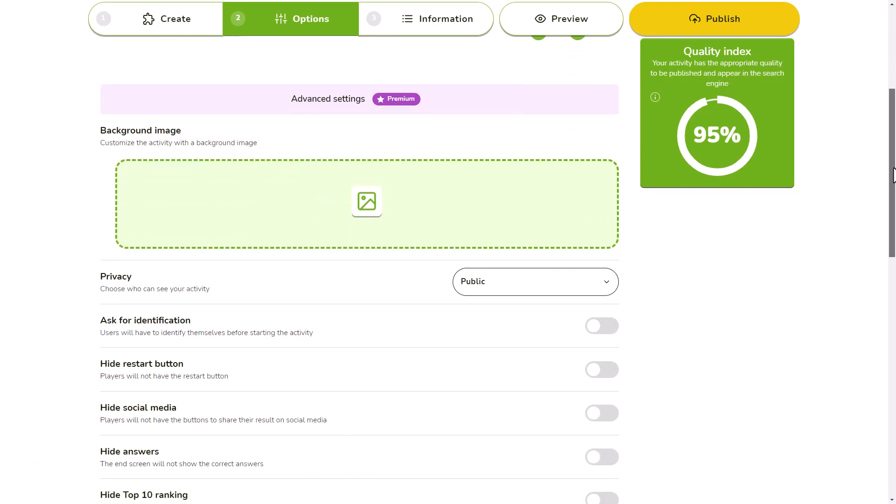
Add a letter-tiles background, set privacy Unlisted, and end message 'The code is 1234.'.
left_click(713, 18)
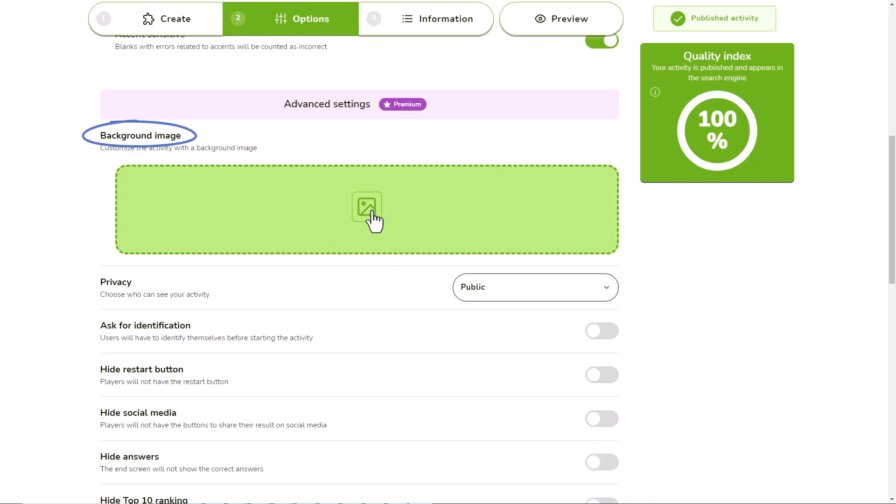
left_click(365, 208)
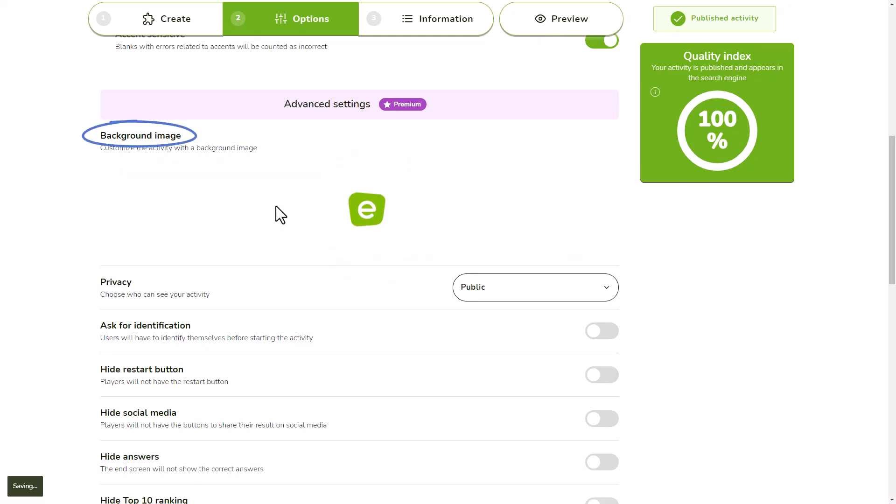
left_click(534, 287)
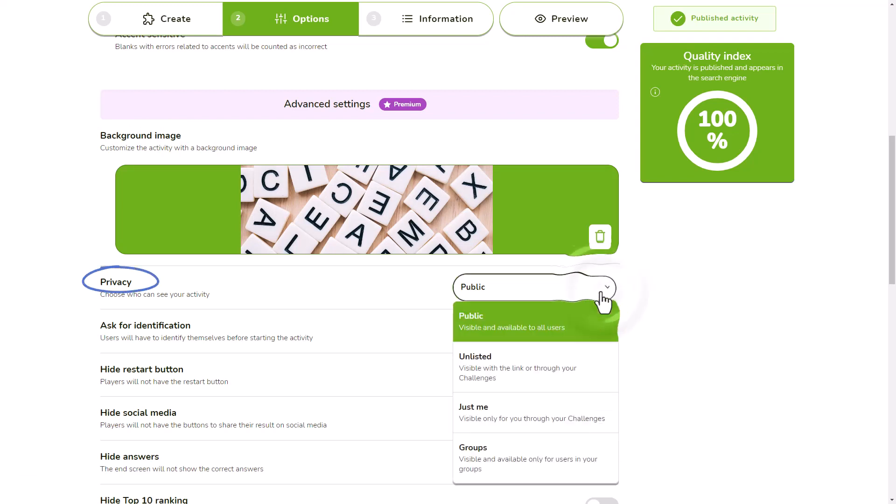
left_click(475, 367)
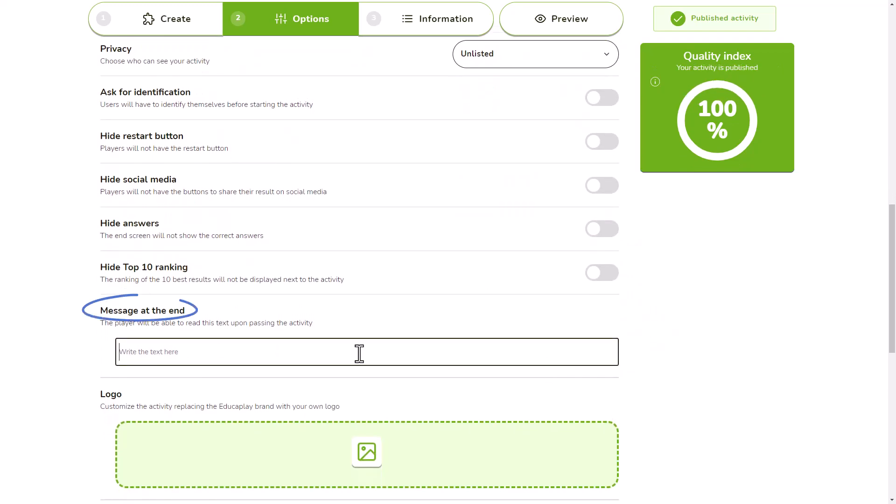
type("The code is 1234.")
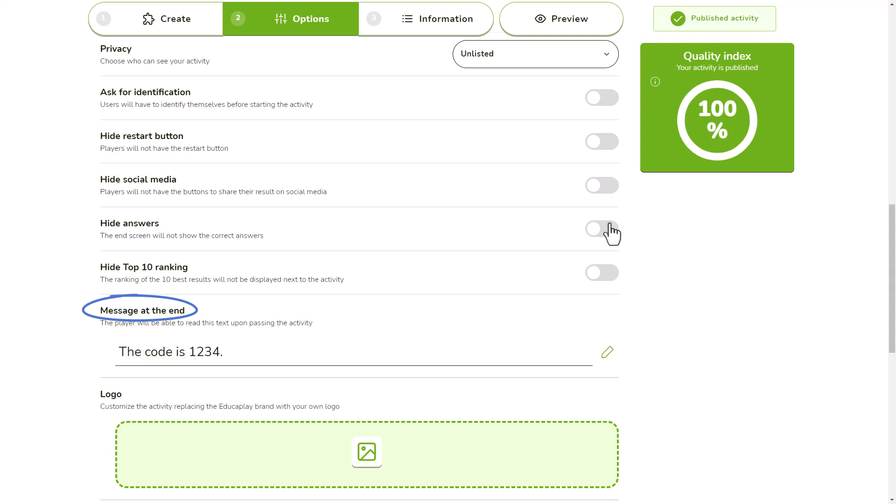
left_click(600, 228)
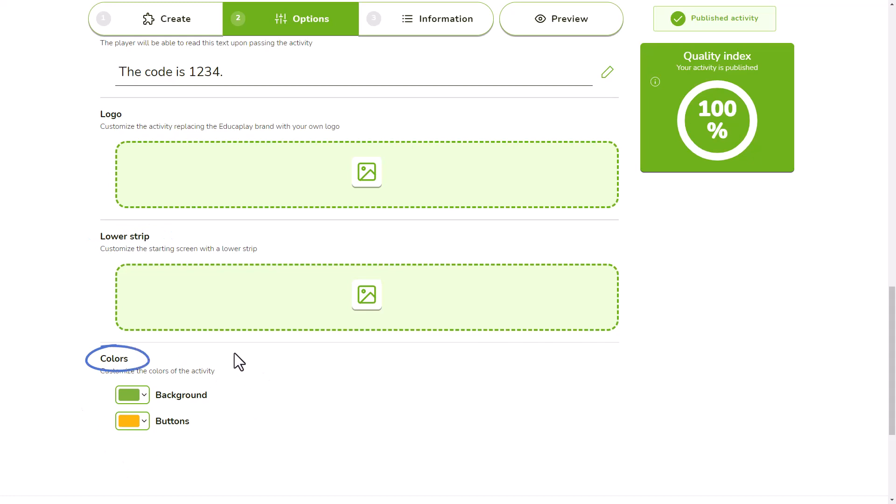
Enter title, description, Cultura General level and subject, General Knowledge area, and four tags.
left_click(439, 18)
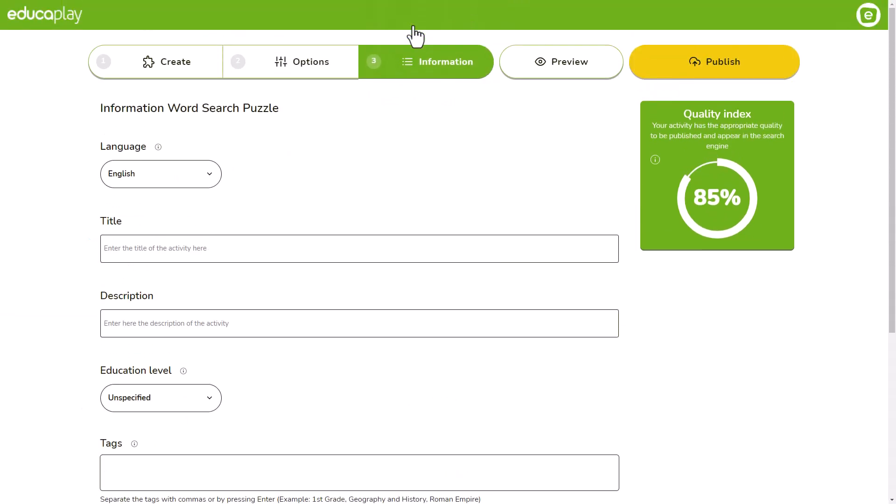
left_click(161, 173)
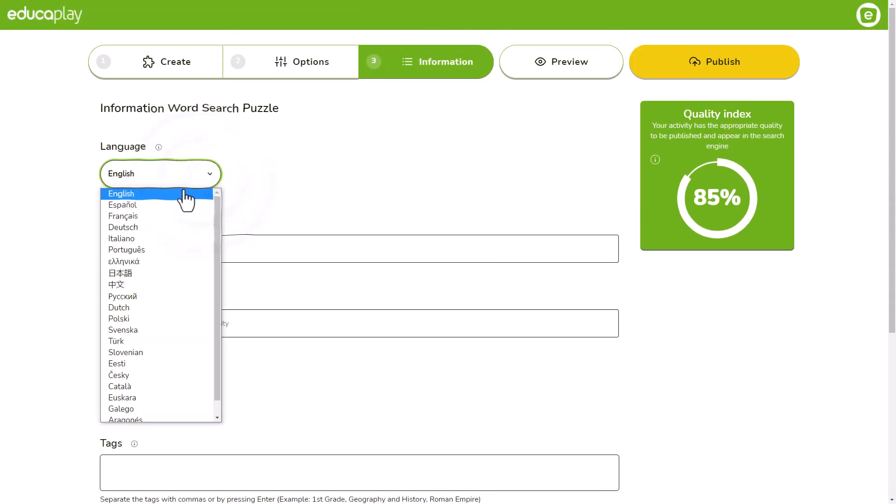
type("Title of your game")
left_click(359, 324)
type("A description of your game")
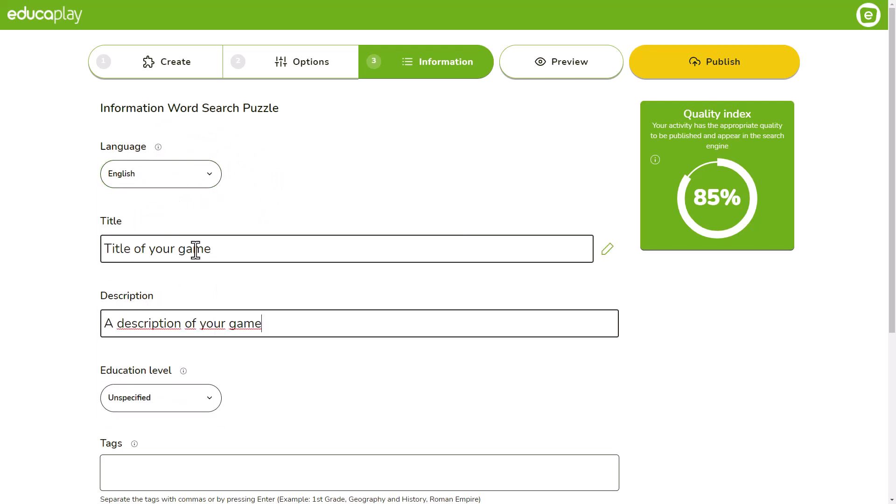
left_click(160, 397)
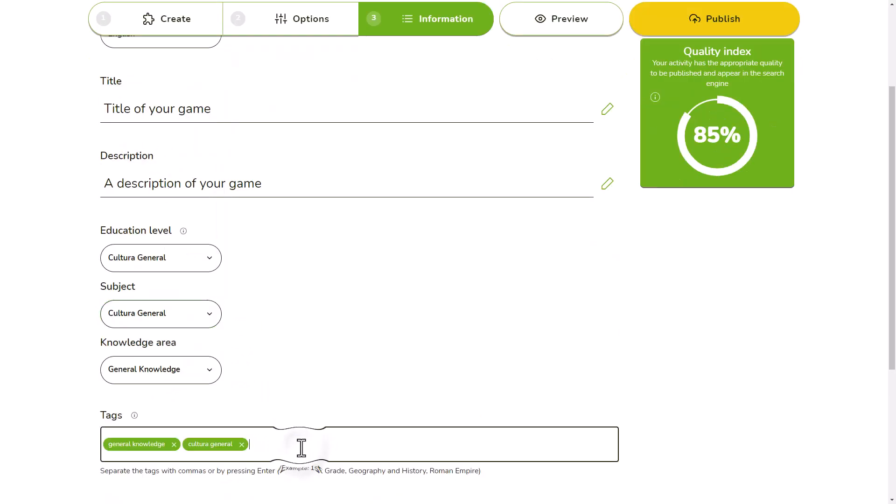
type("tag1 tag2")
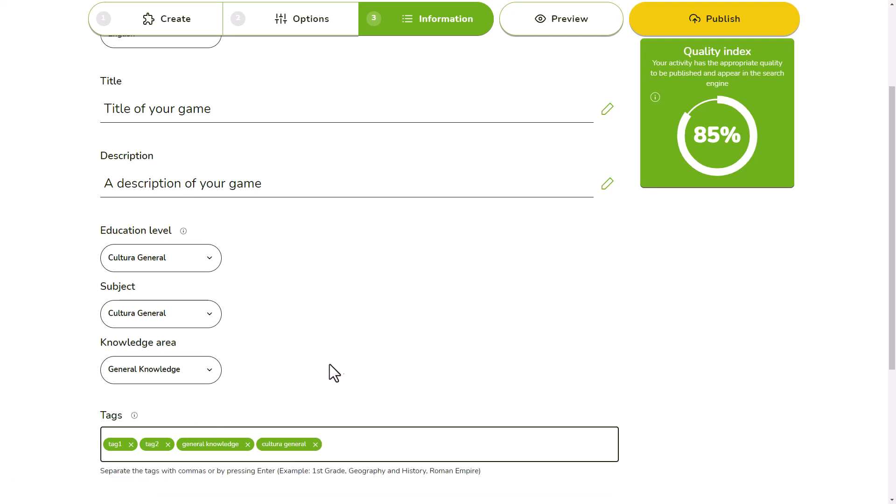
mouse_move(718, 29)
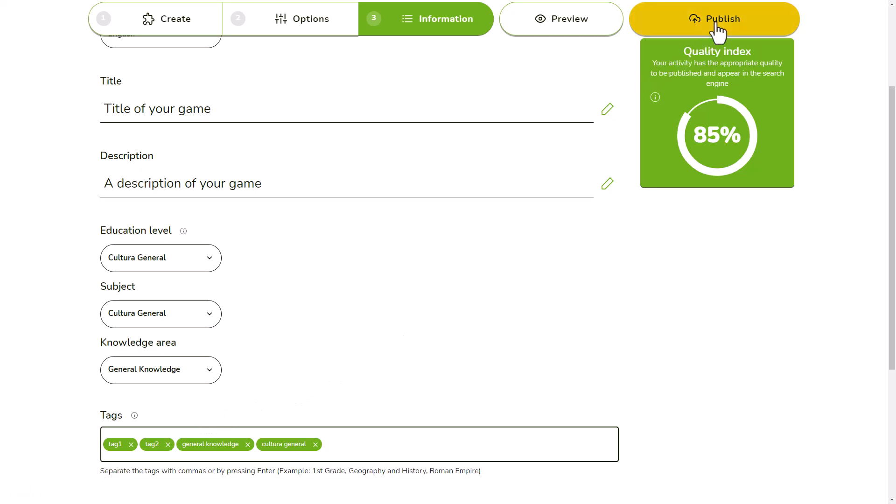
Publish the crossword, view its shareable link and embed code, then close the Share dialog.
left_click(712, 18)
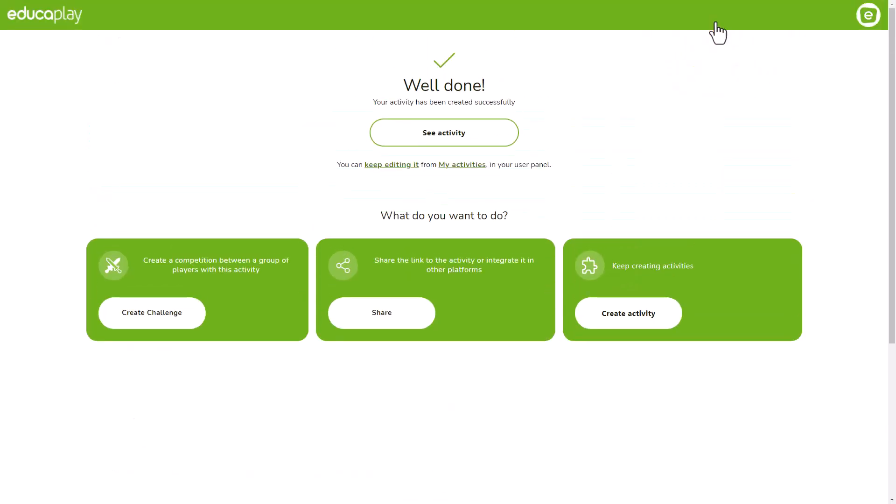
mouse_move(608, 207)
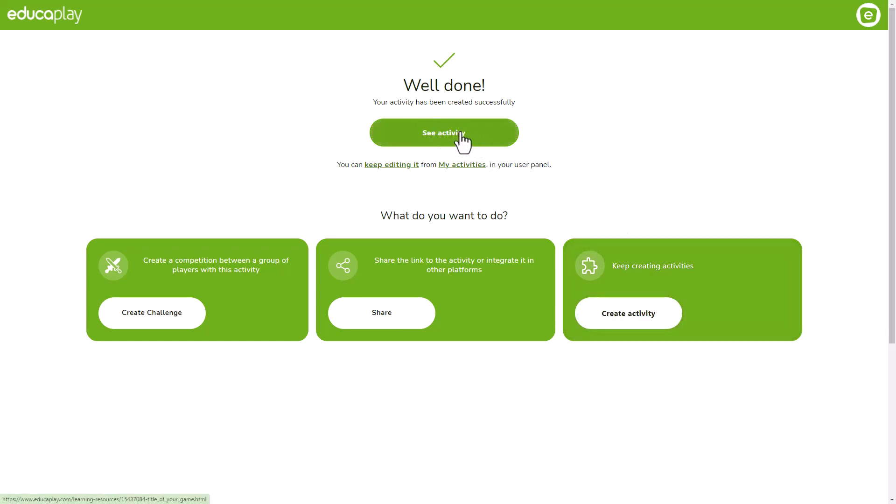
left_click(381, 312)
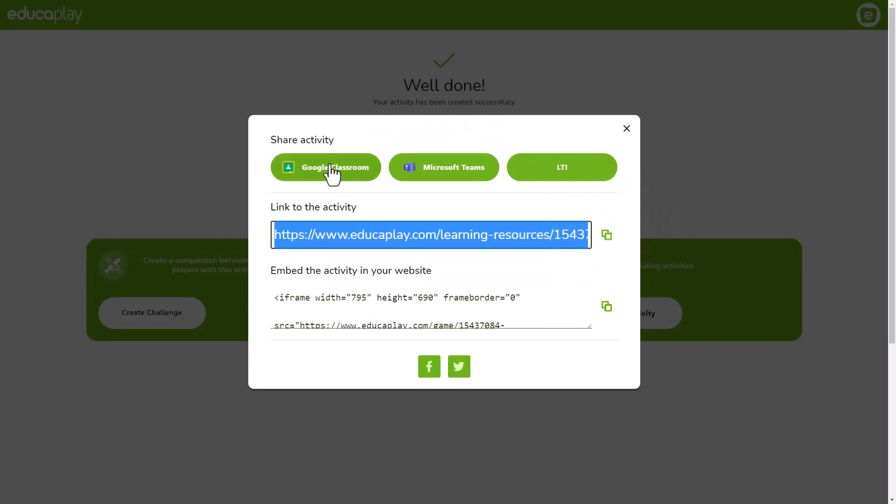
left_click(626, 128)
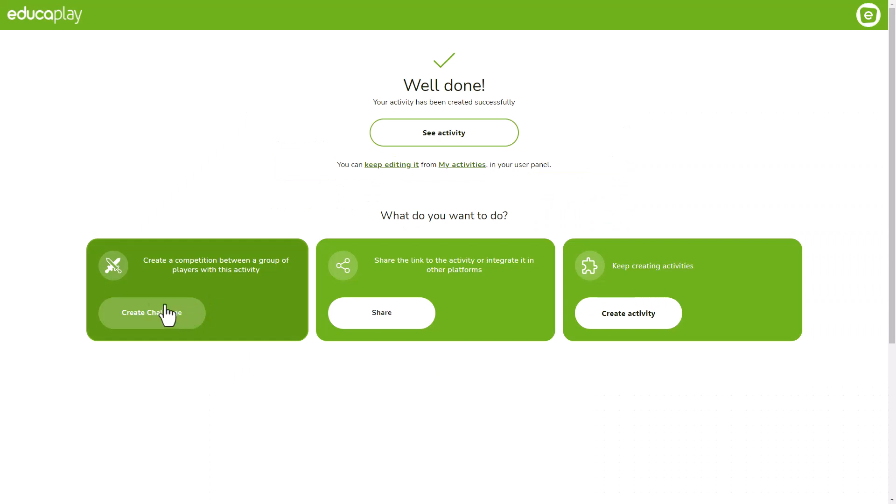